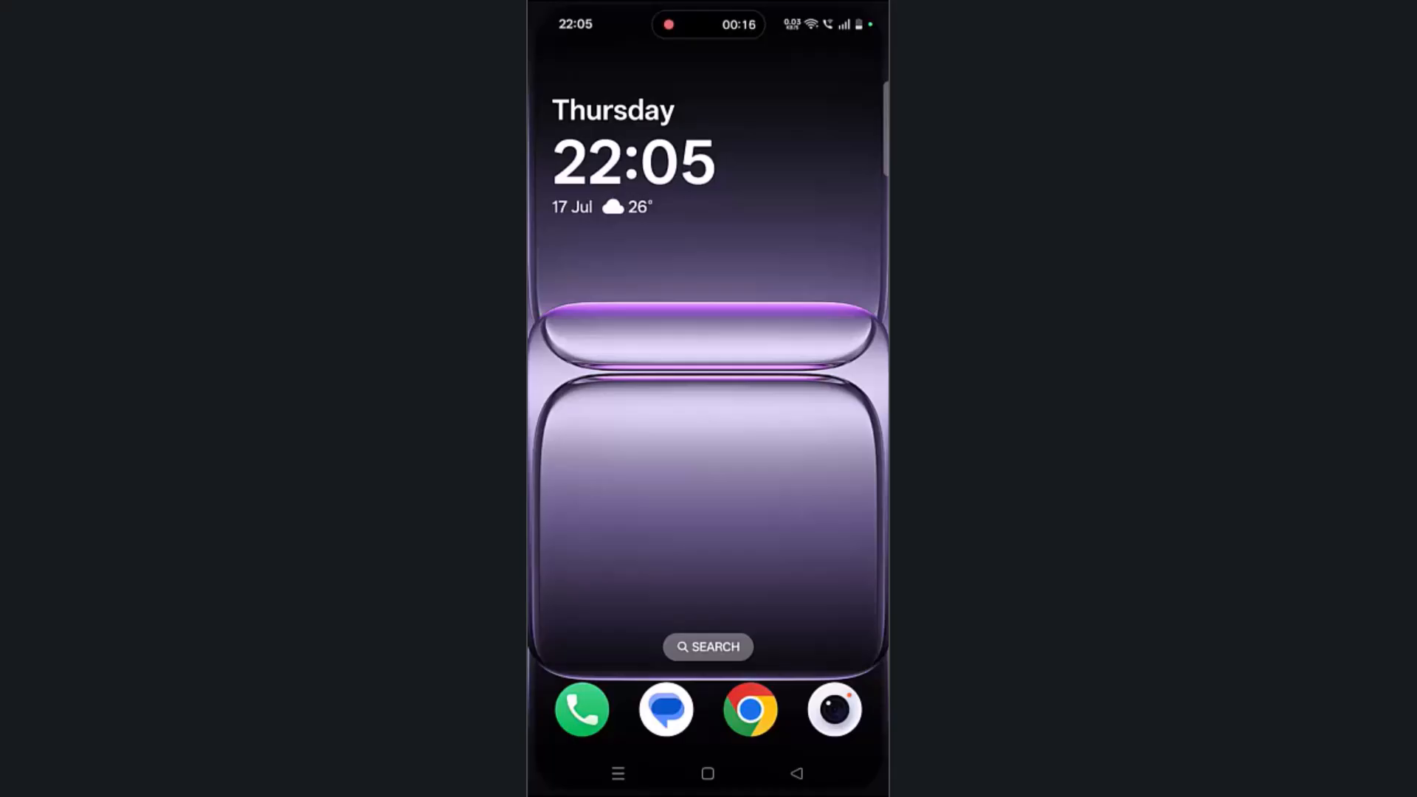
Launch the Settings app from the app search by searching 'set'
left_click(709, 647)
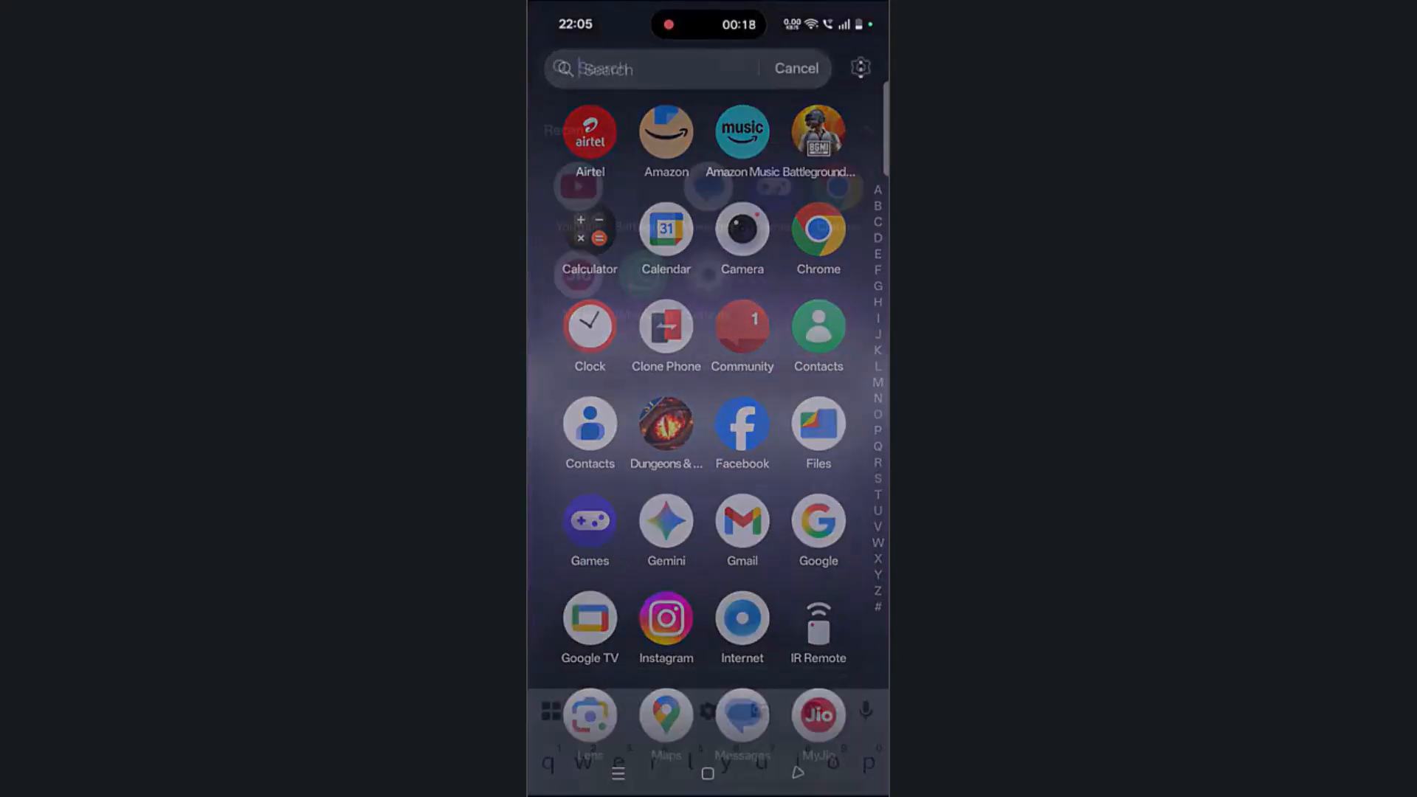
type("set")
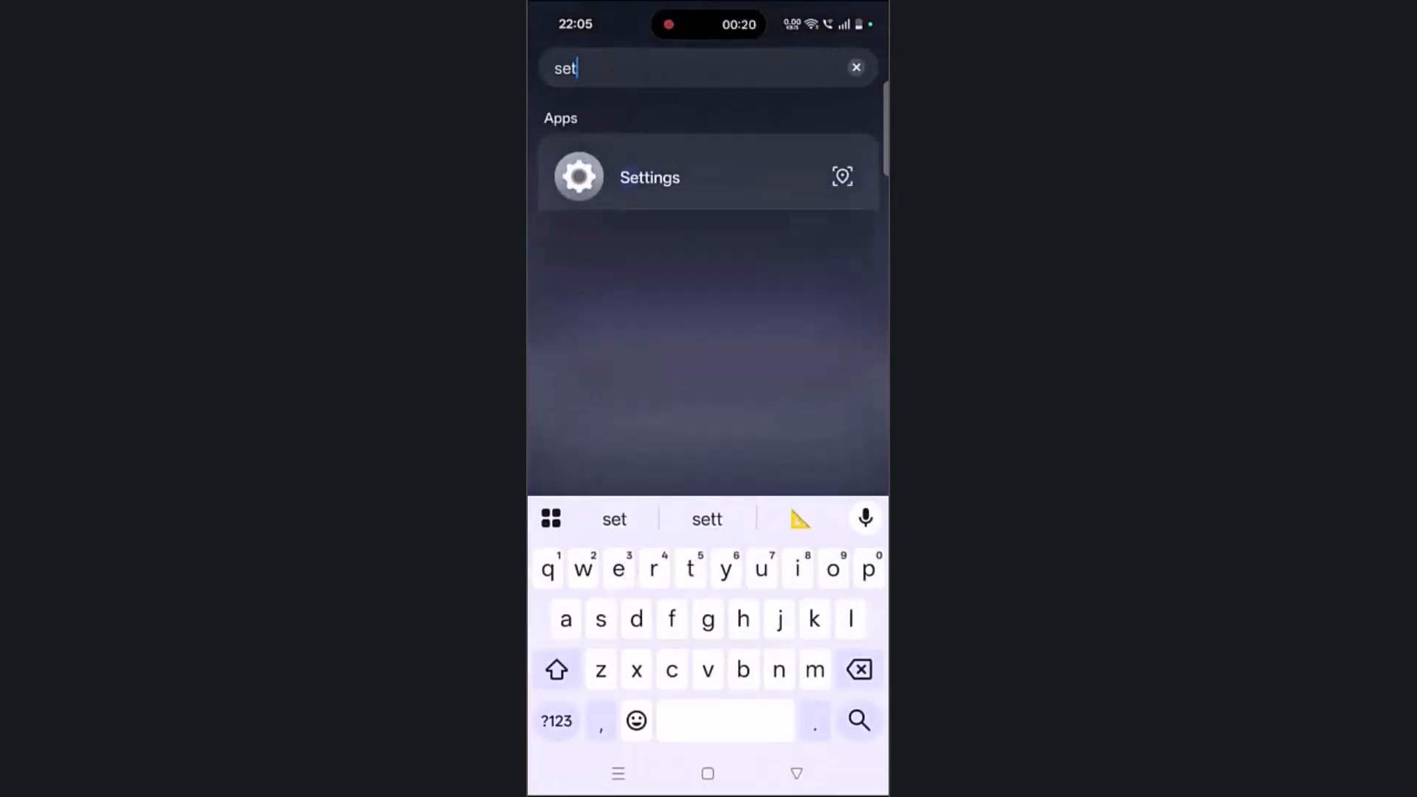
left_click(650, 177)
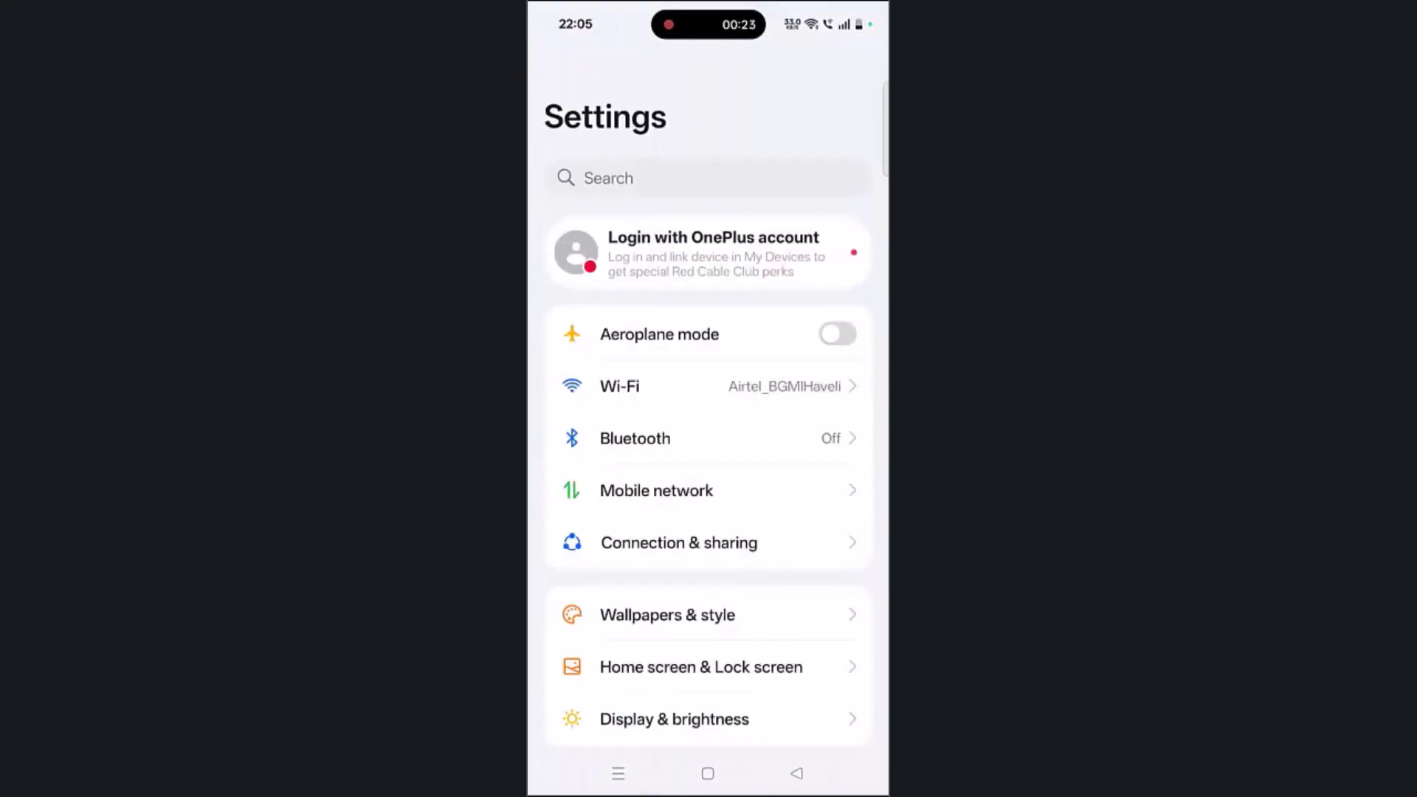
Go to the System & update page further down the Settings list
scroll("down", 3)
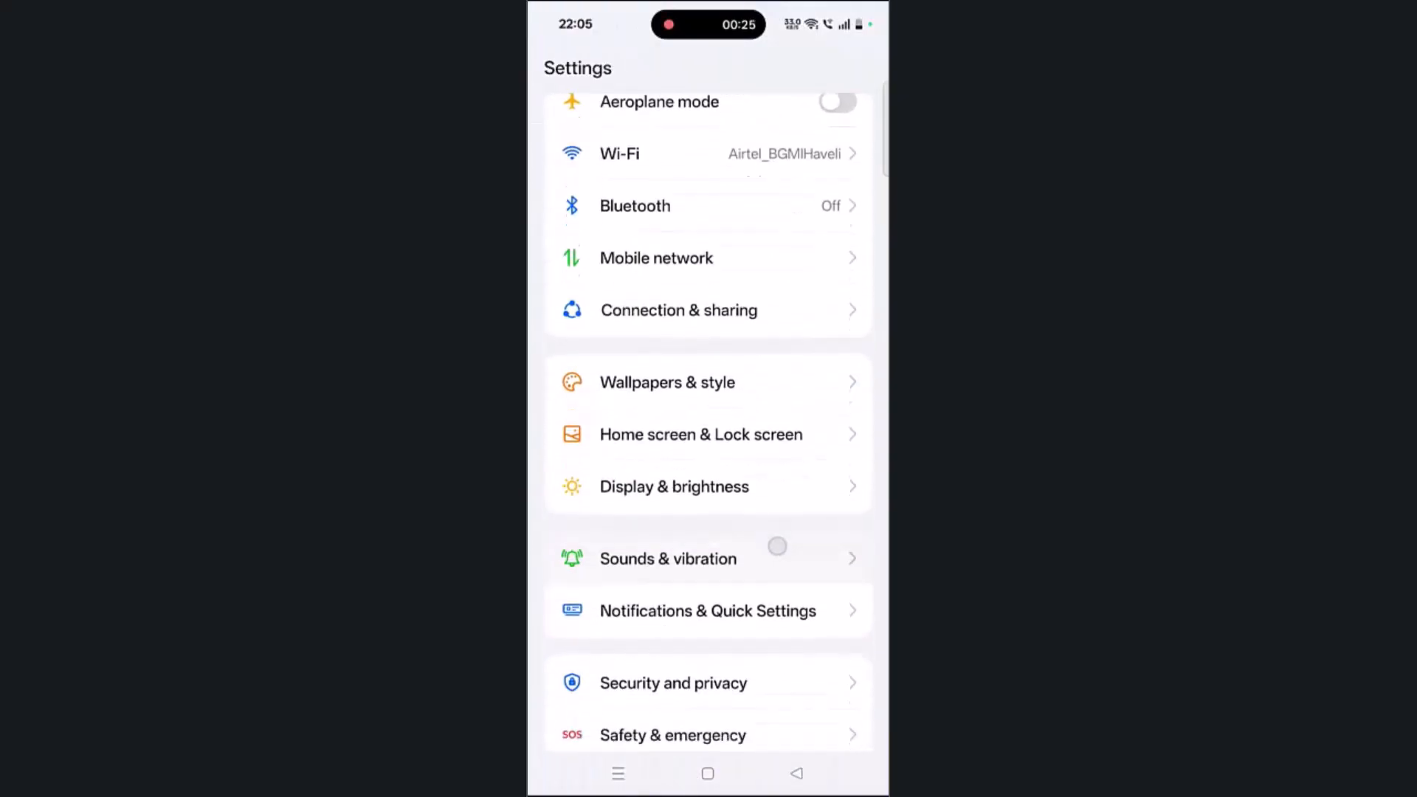
scroll("down", 3)
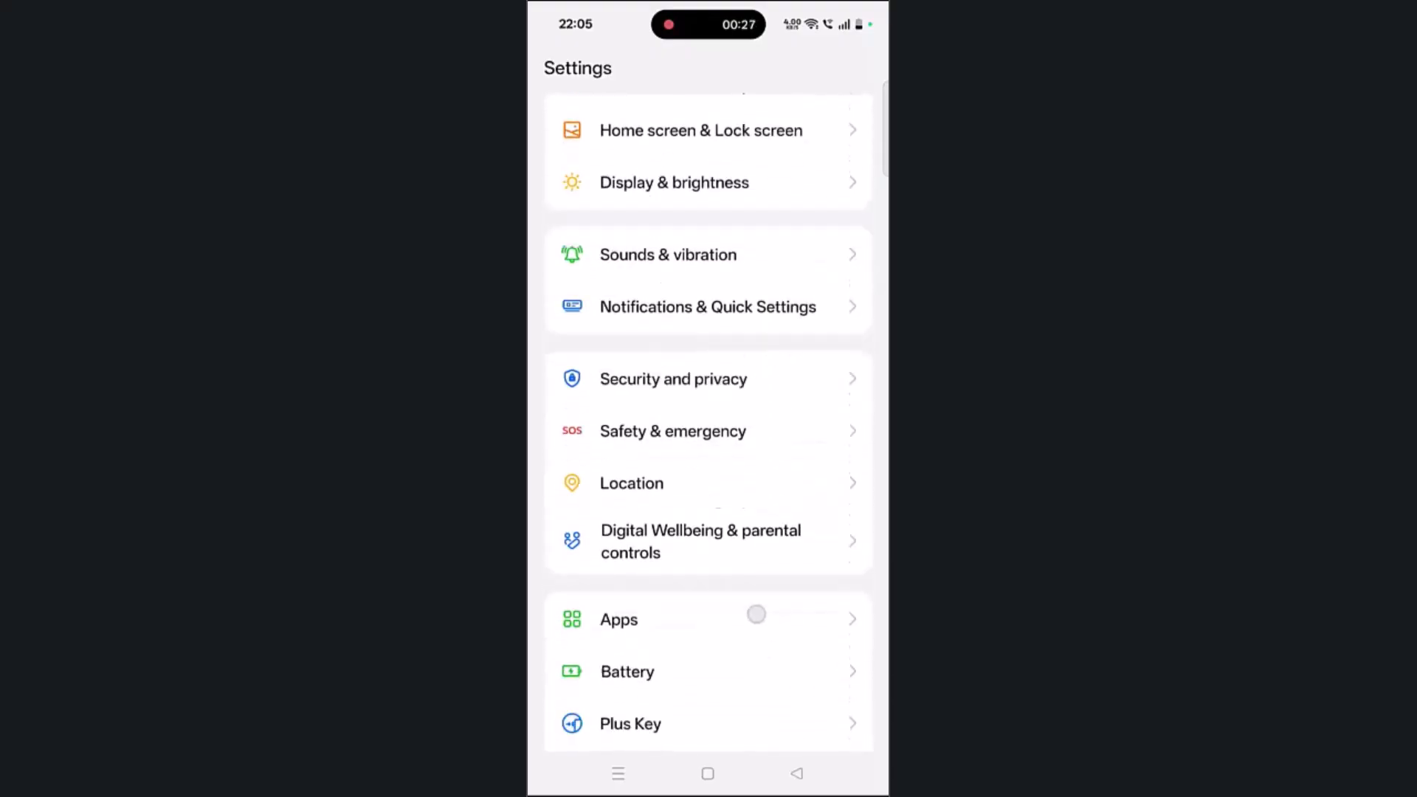
scroll("down", 3)
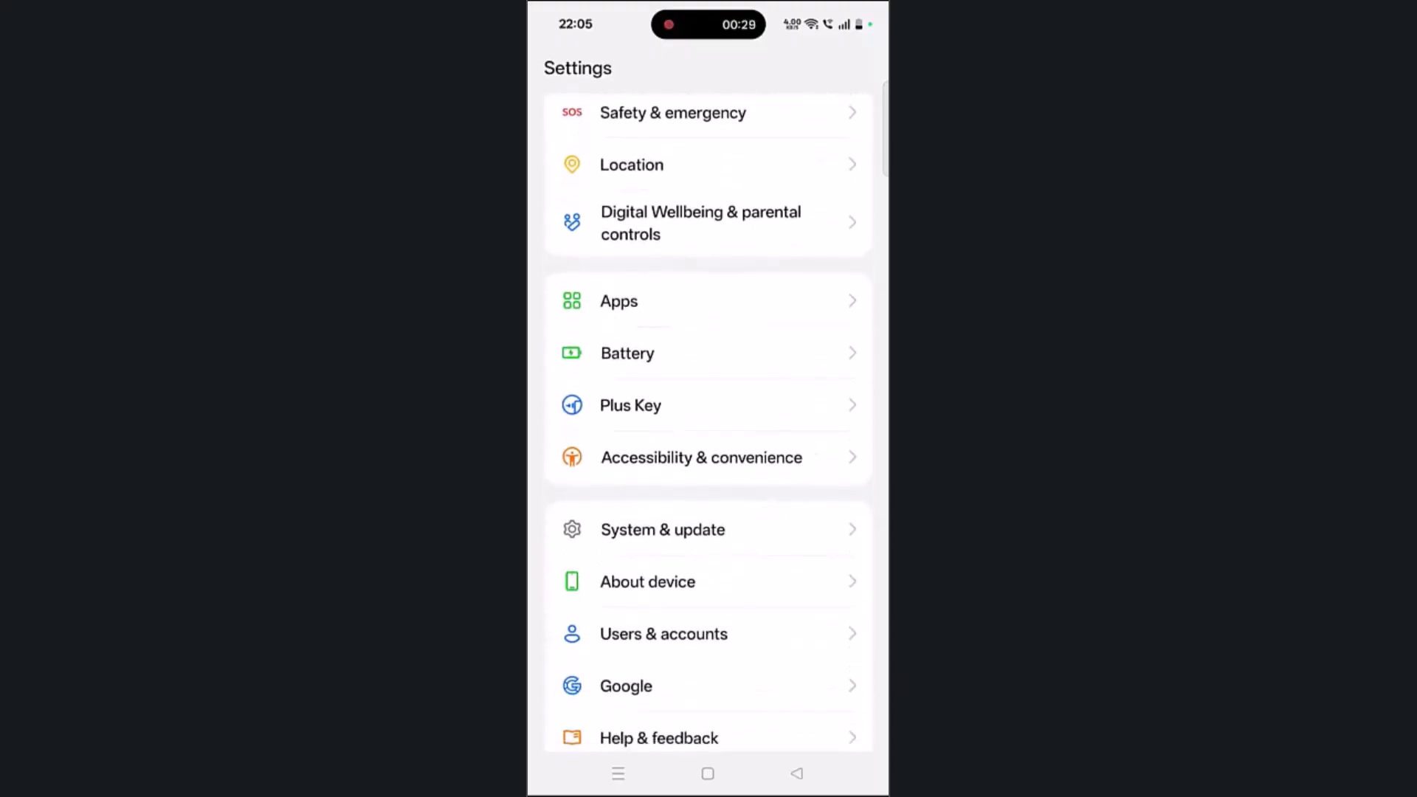
left_click(661, 529)
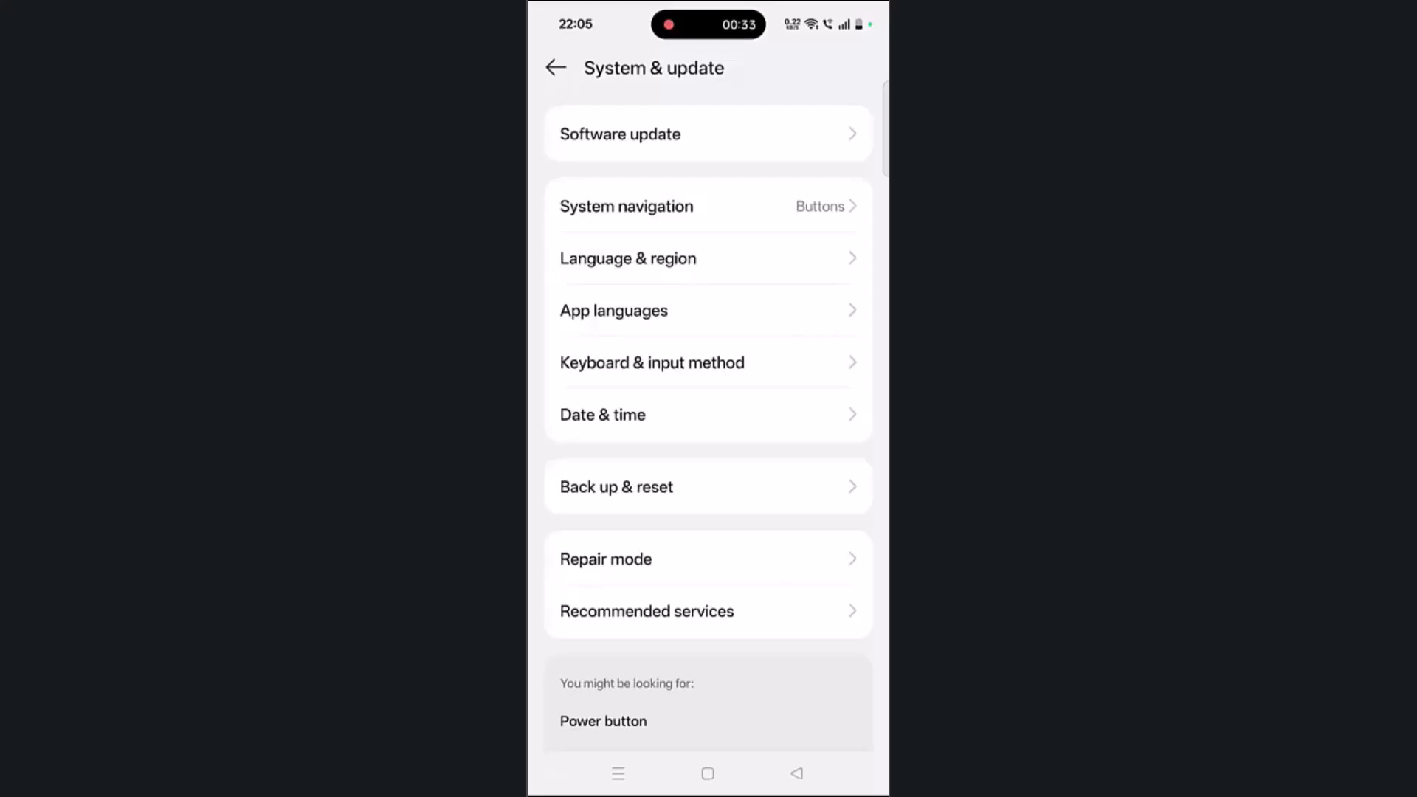
Reset the network and Bluetooth settings via Back up & reset
left_click(615, 487)
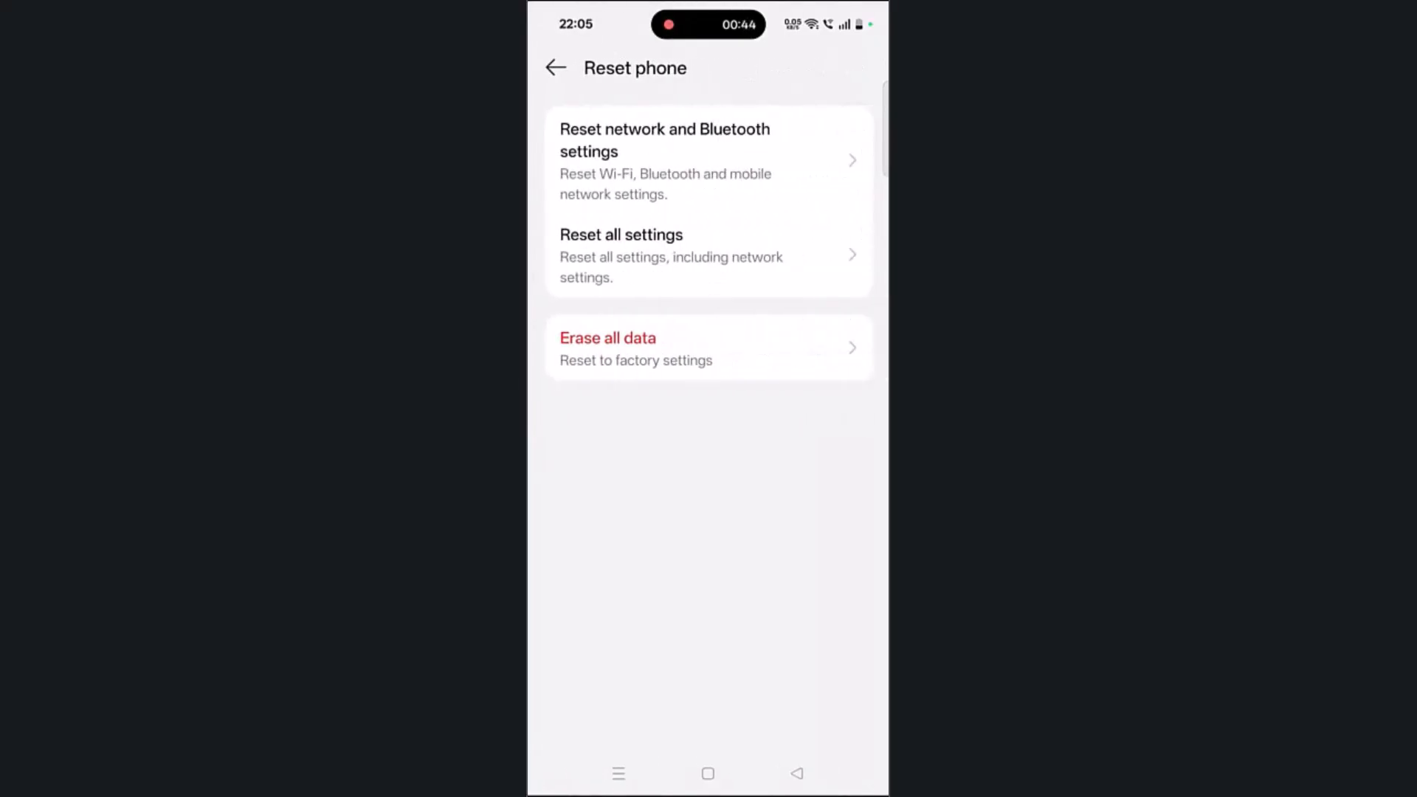
left_click(664, 159)
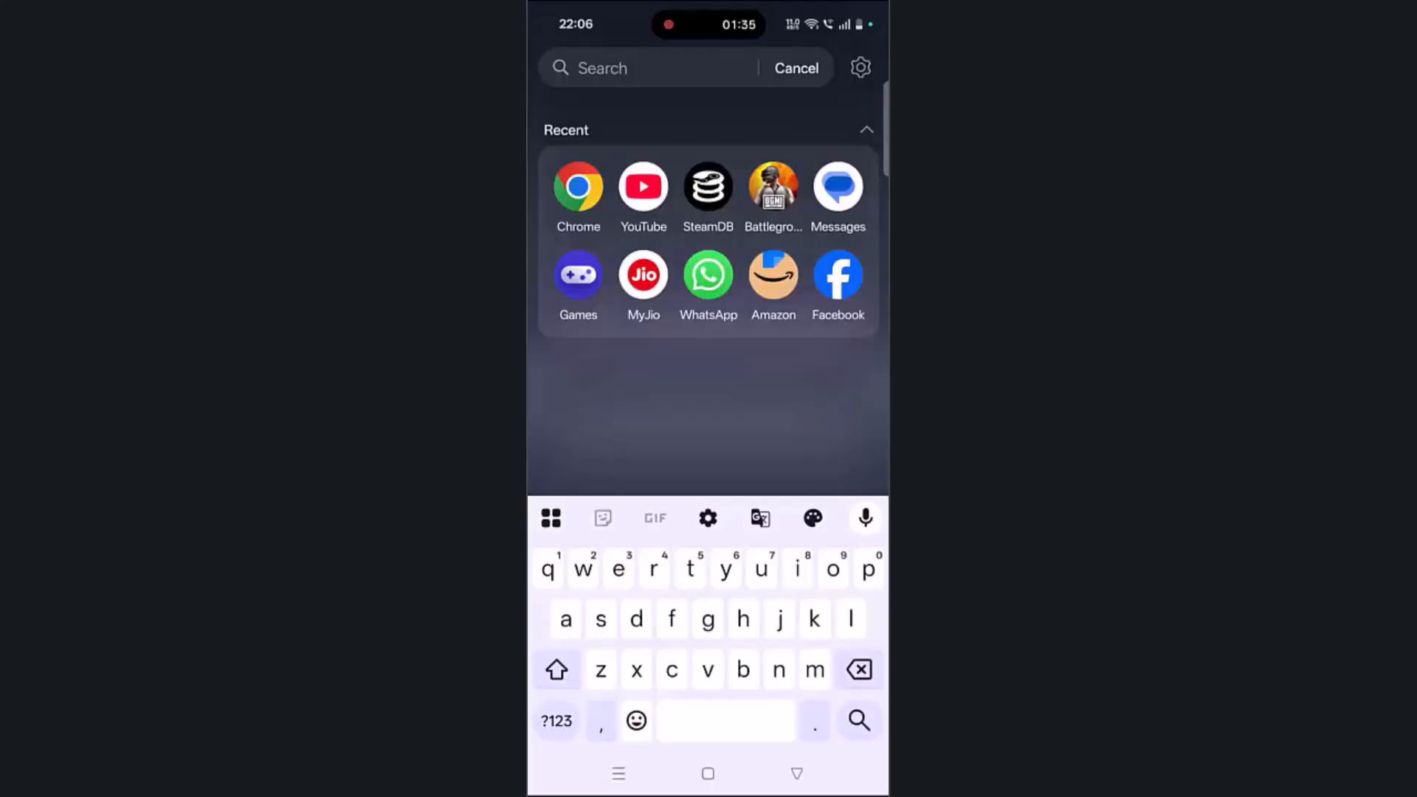
Reopen Settings via search 'sett' and reach SIM1's preferred network type options
type("sett")
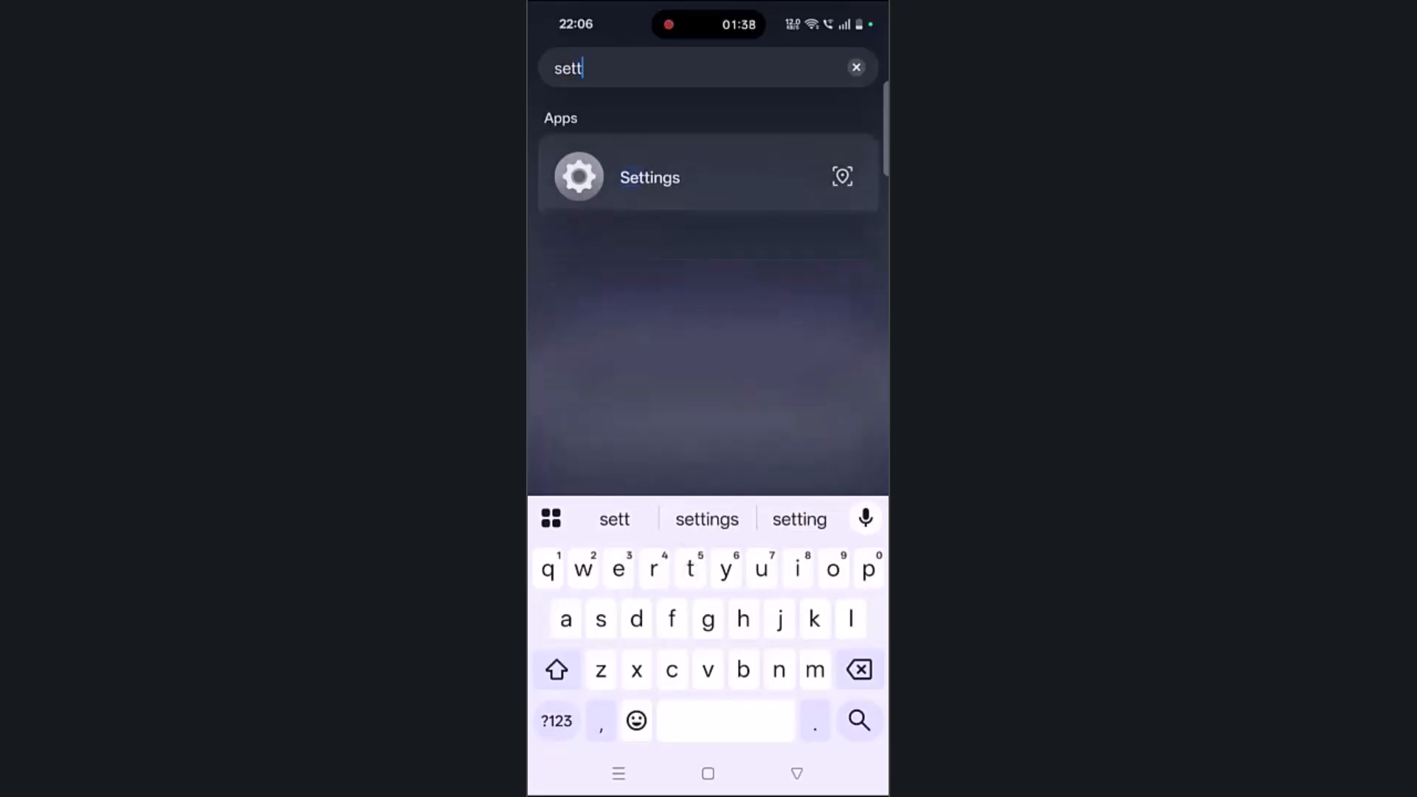
left_click(649, 177)
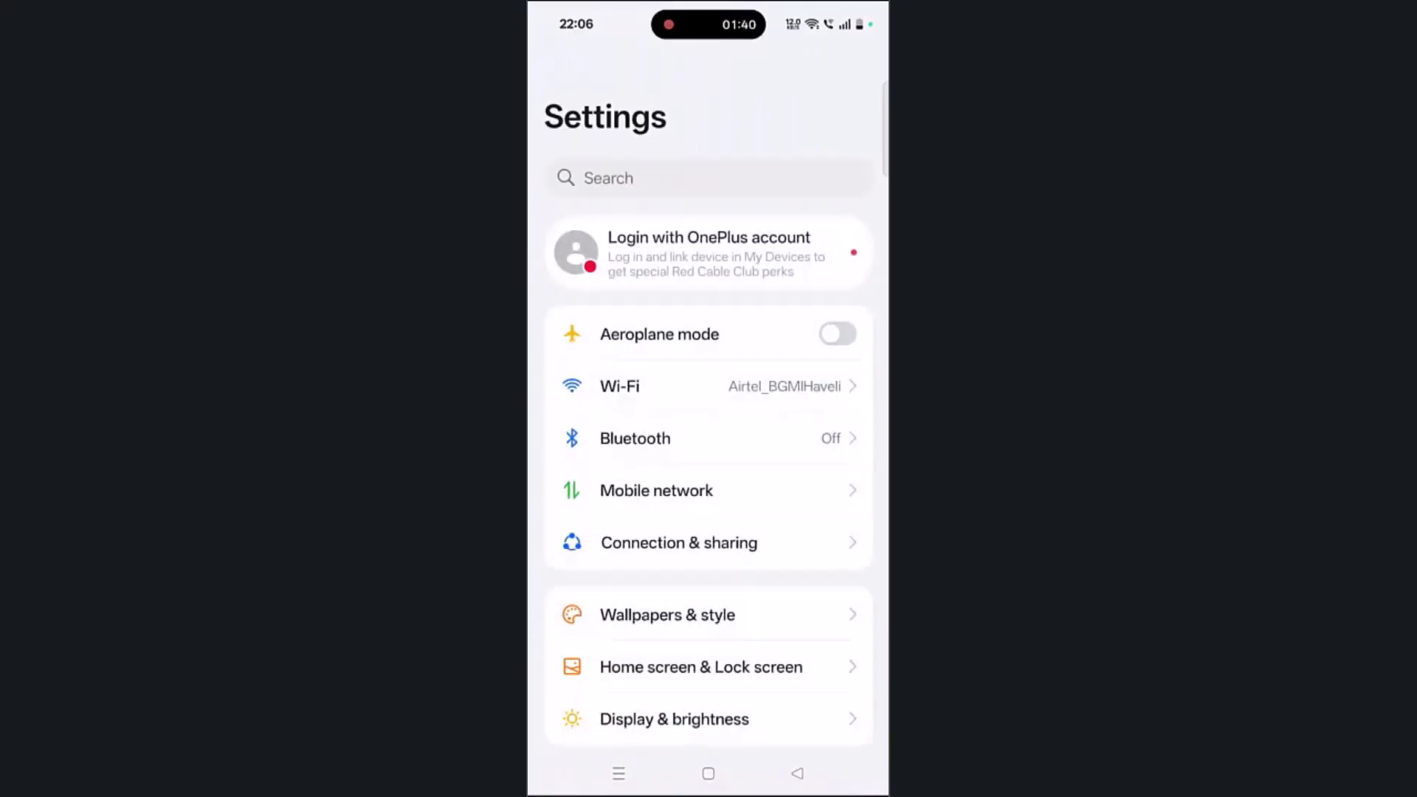
scroll("down", 3)
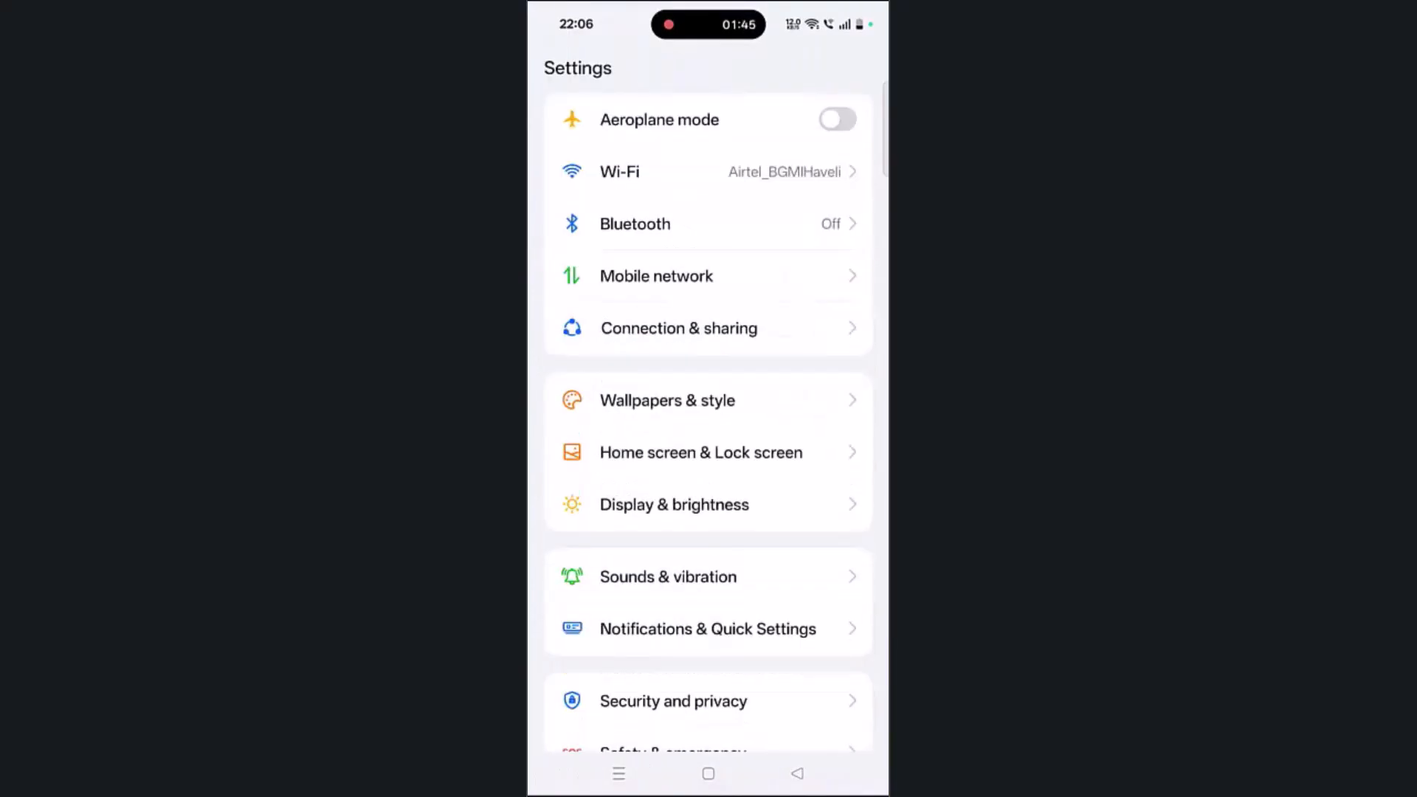
left_click(655, 276)
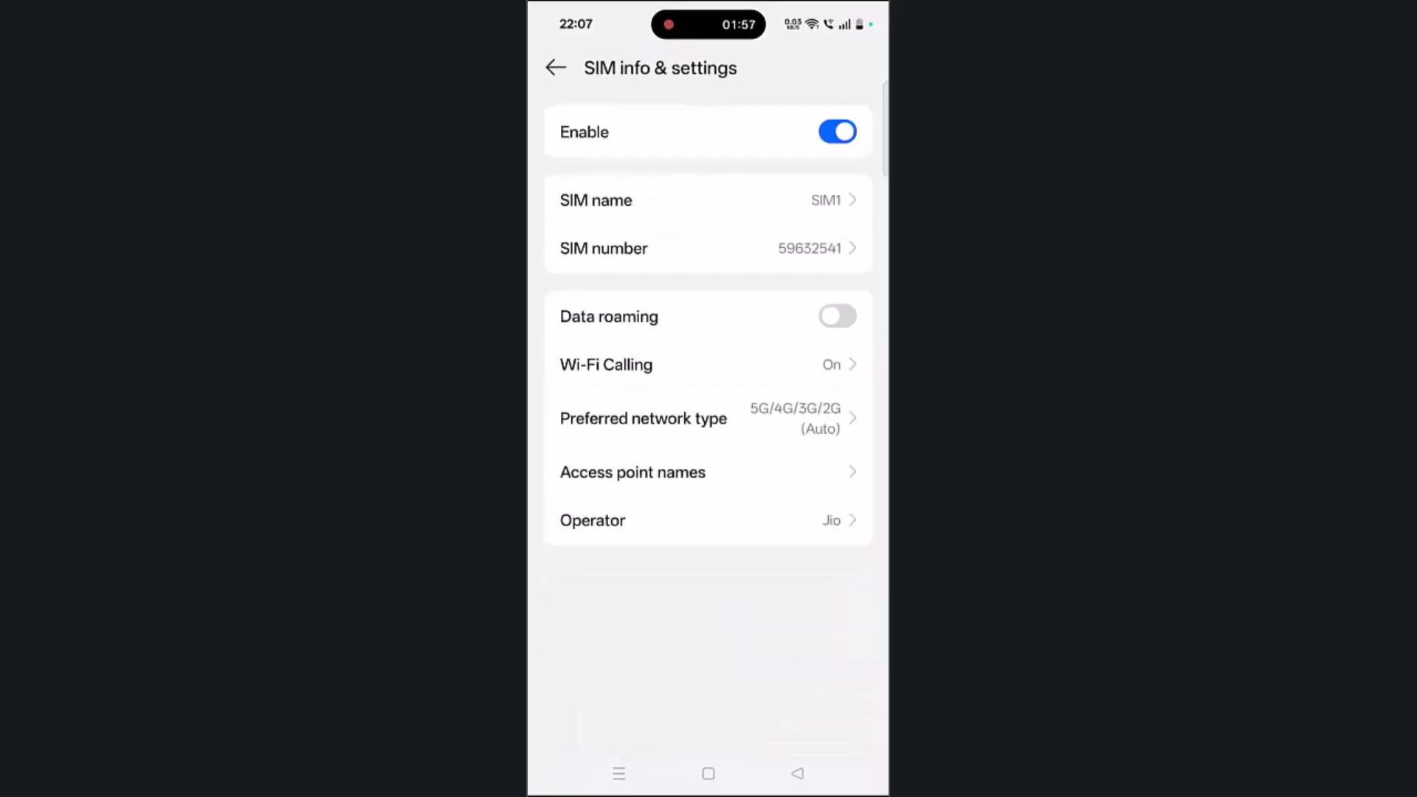
left_click(644, 419)
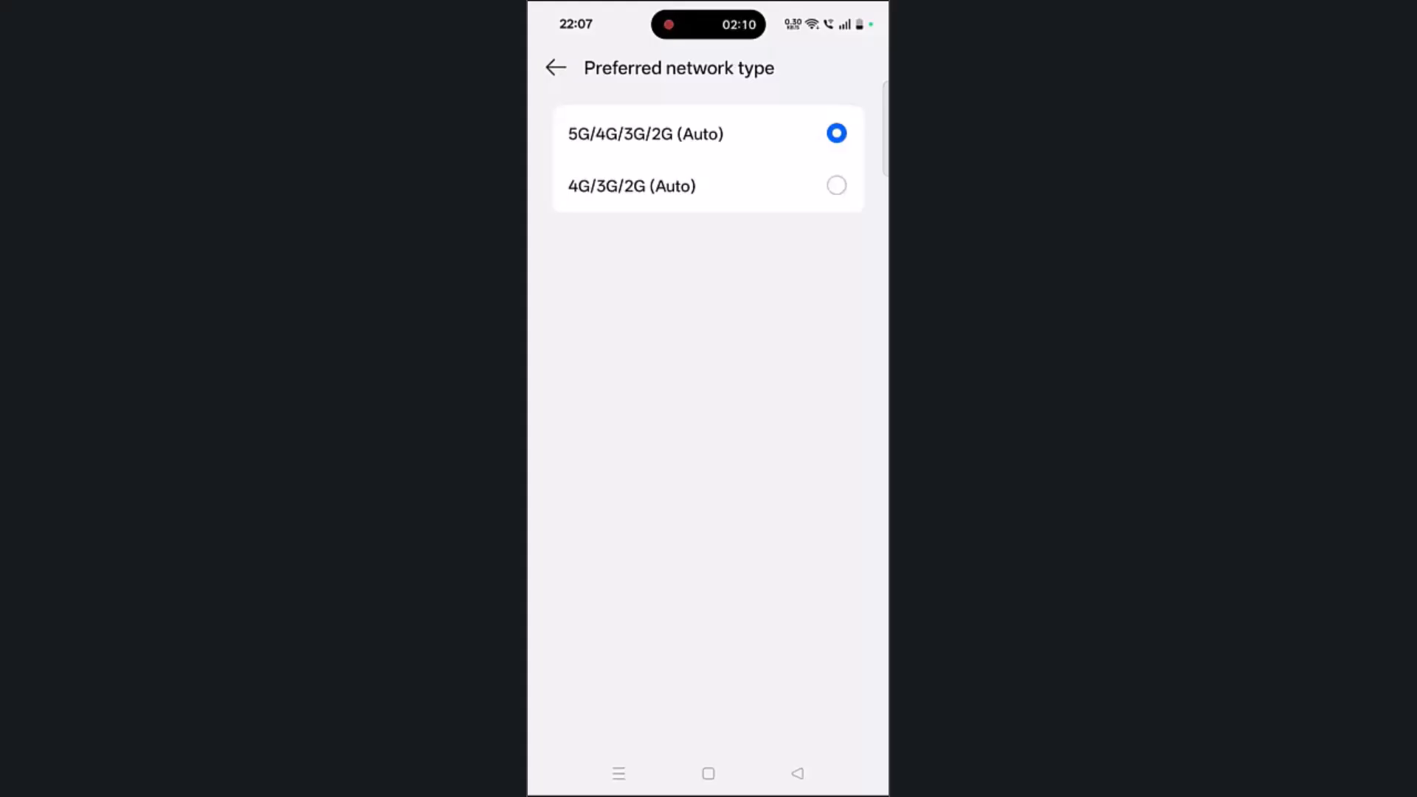
Choose 5G/4G/3G/2G (Auto) and confirm operator Auto-select is on
left_click(556, 68)
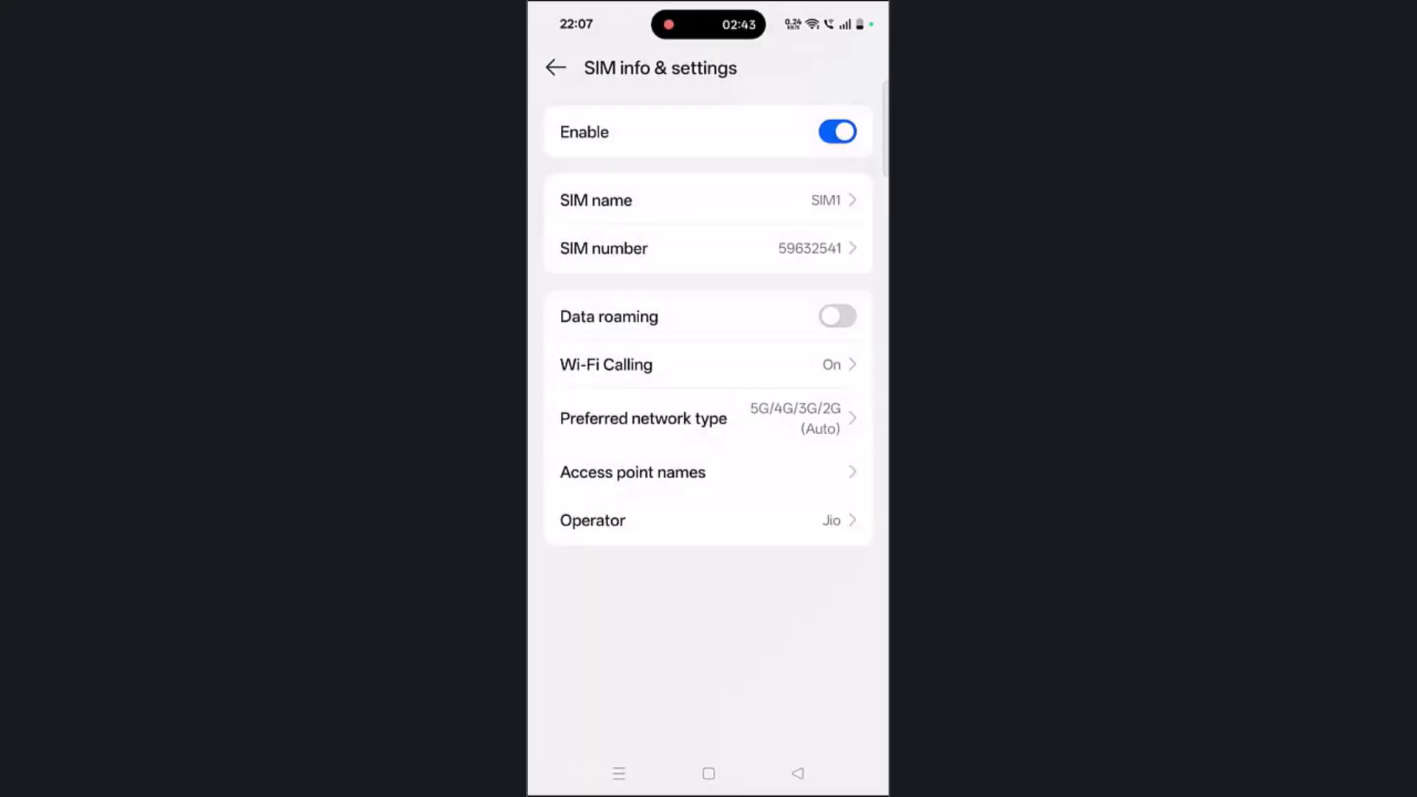
left_click(593, 519)
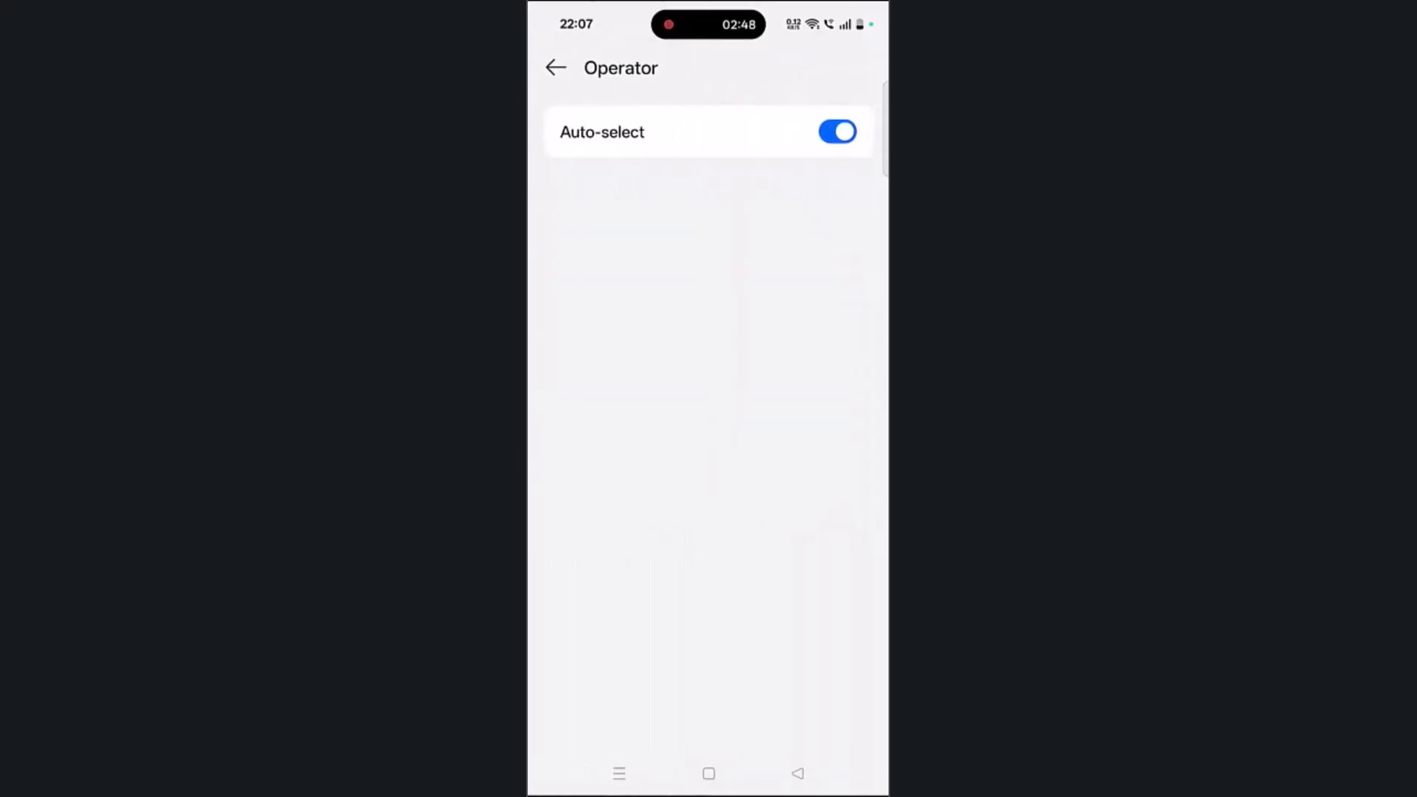
left_click(557, 68)
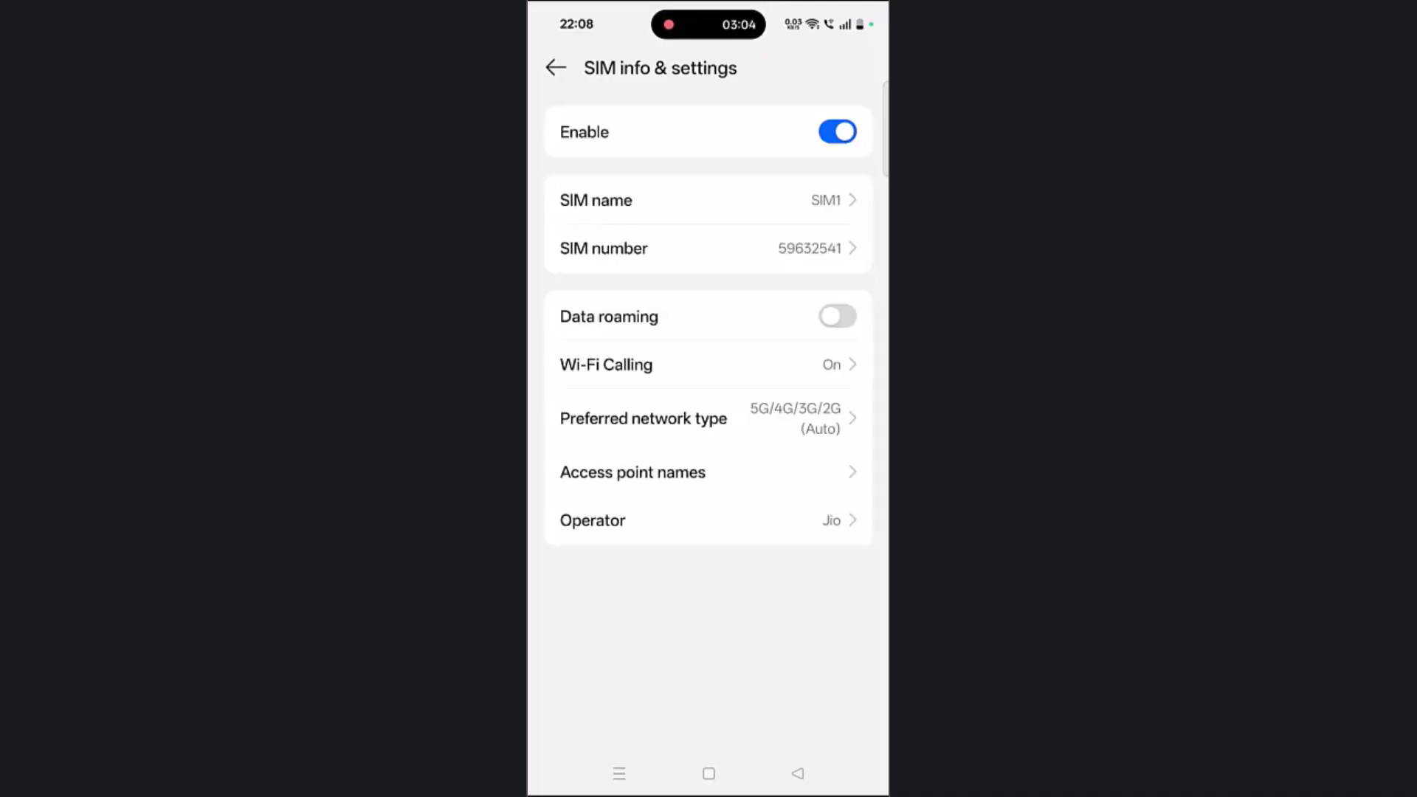
Switch Mobile data on and check Smart 5G is enabled under More settings
left_click(836, 316)
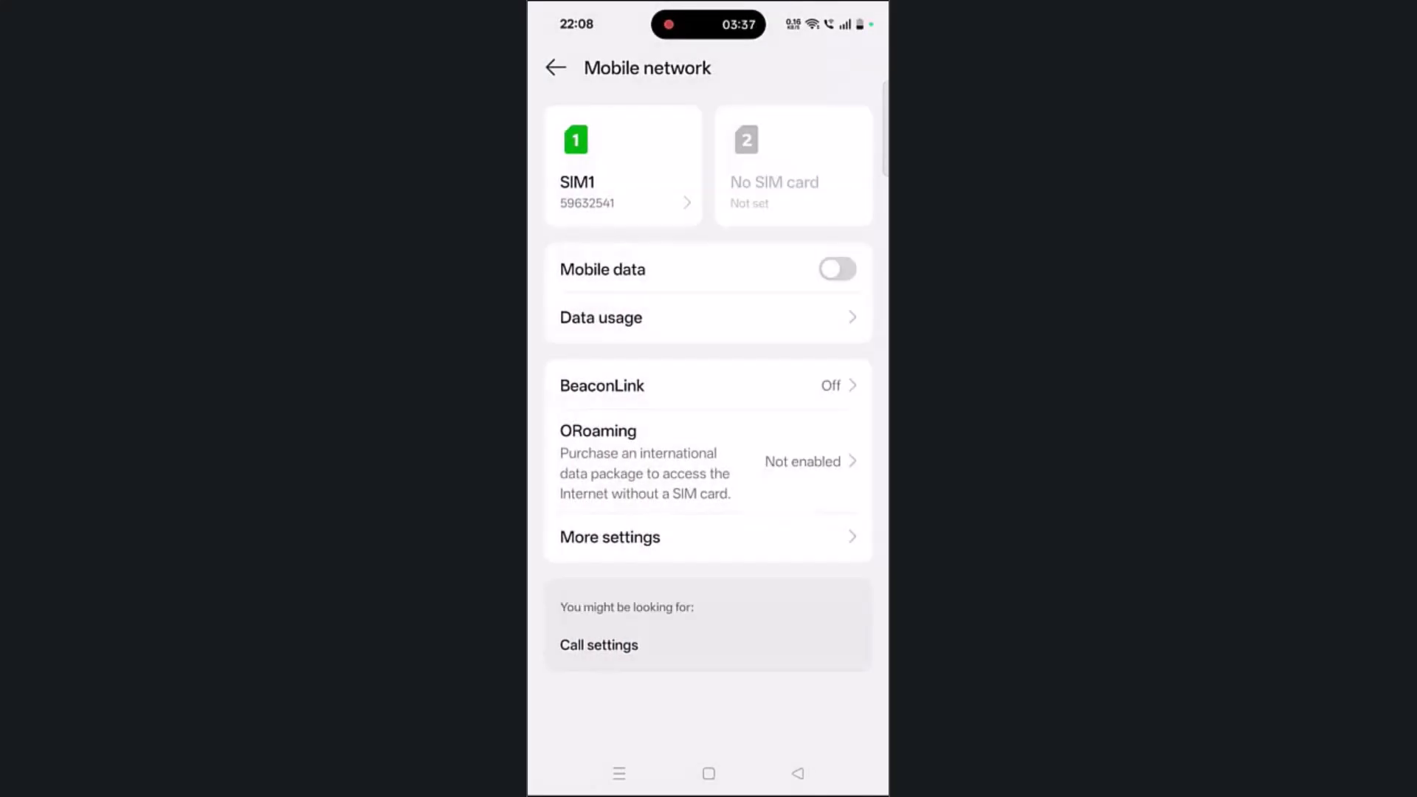
left_click(836, 269)
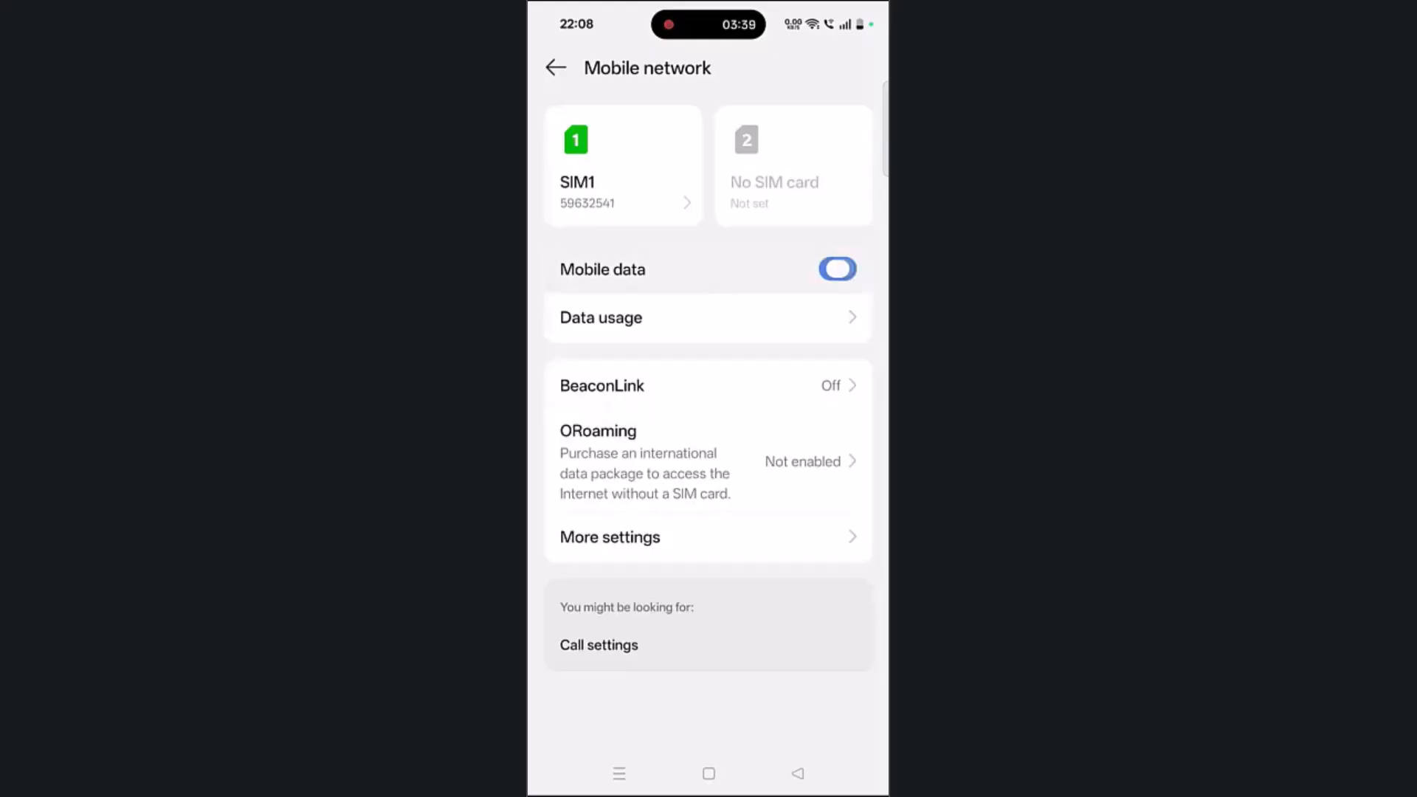
left_click(837, 268)
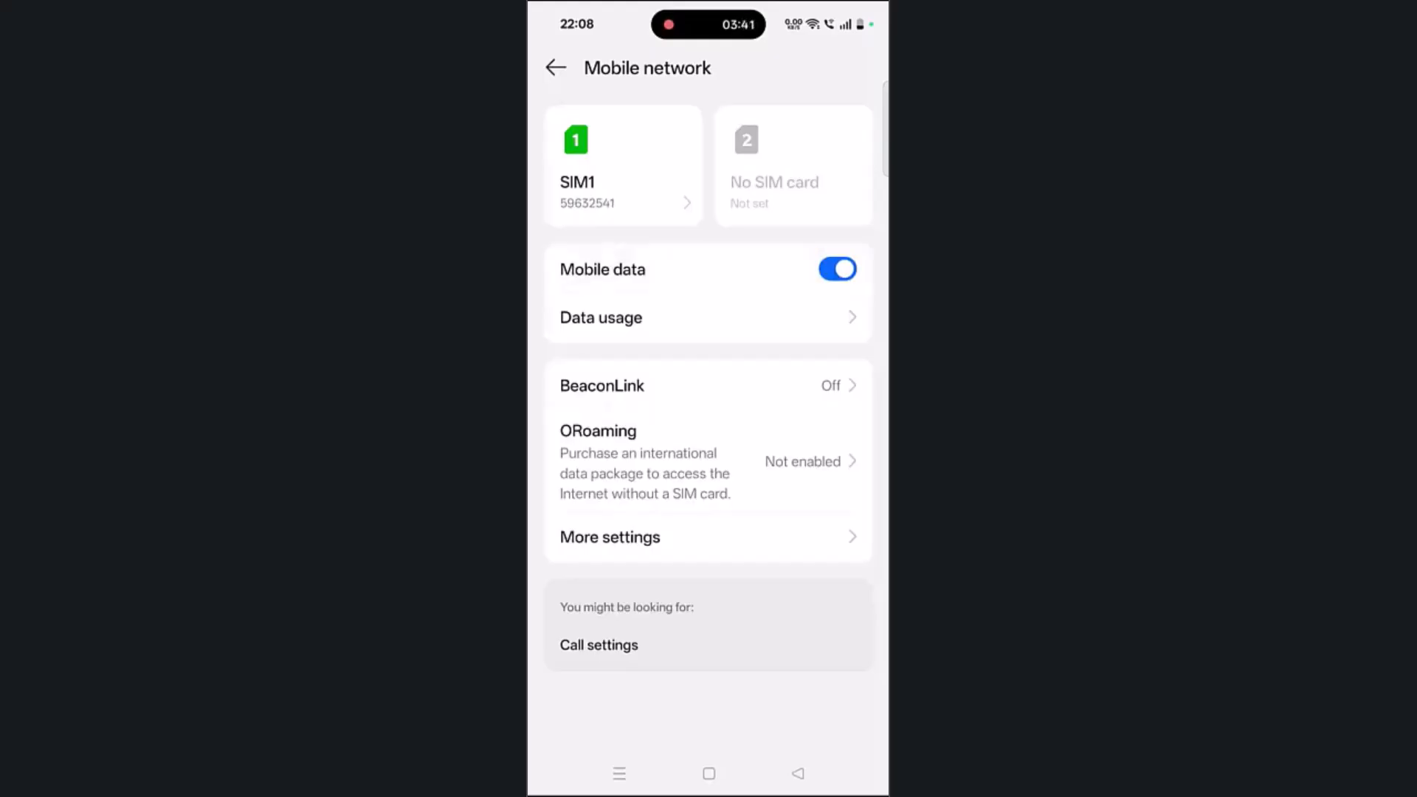
left_click(608, 537)
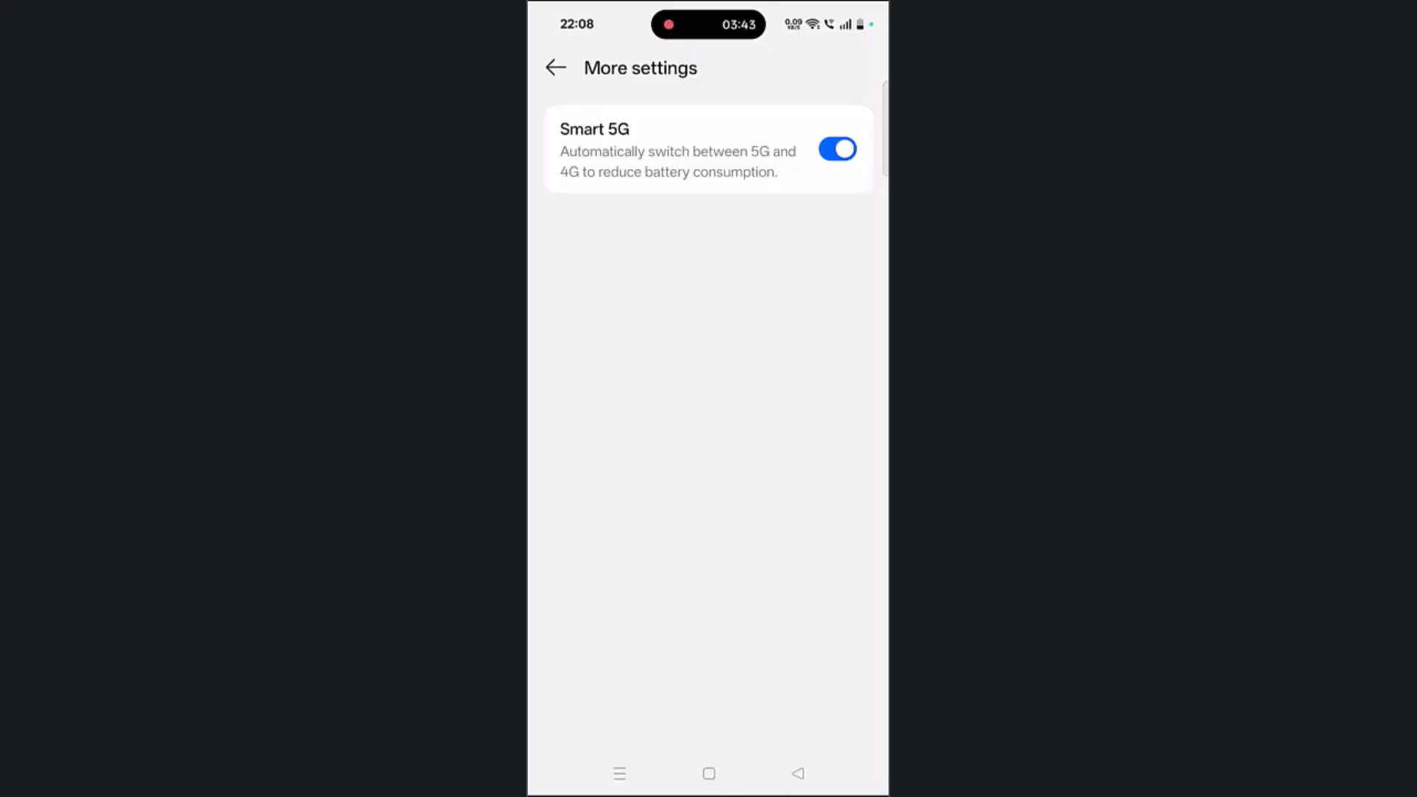